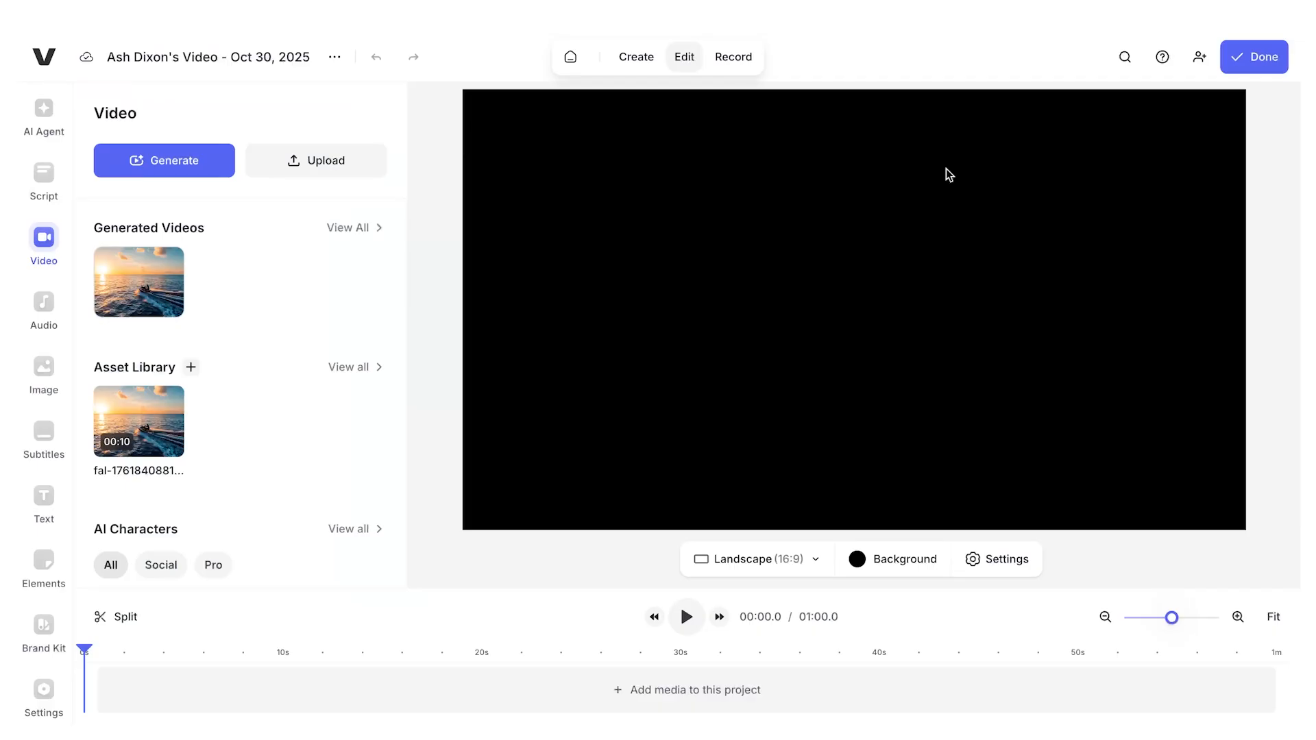
pyautogui.moveTo(492, 646)
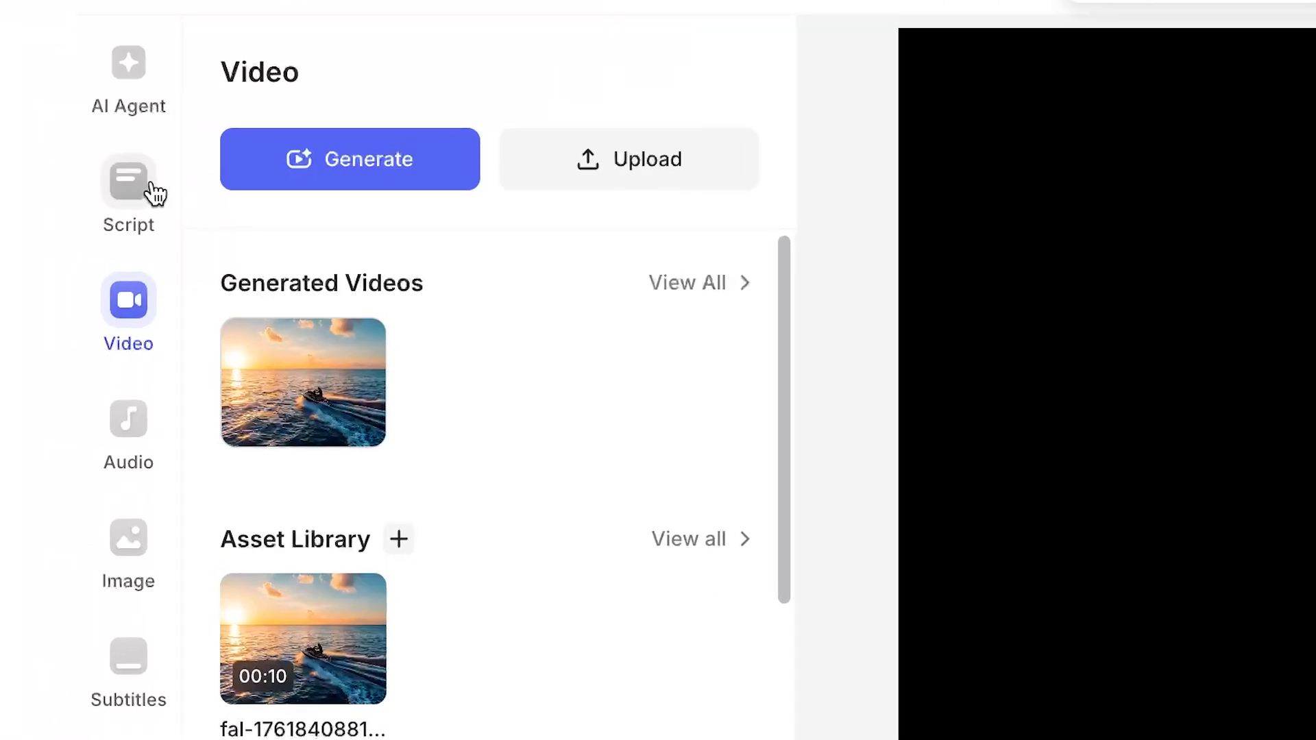
# - Bring up the Edit with Script panel for the empty project
pyautogui.scroll(-3)
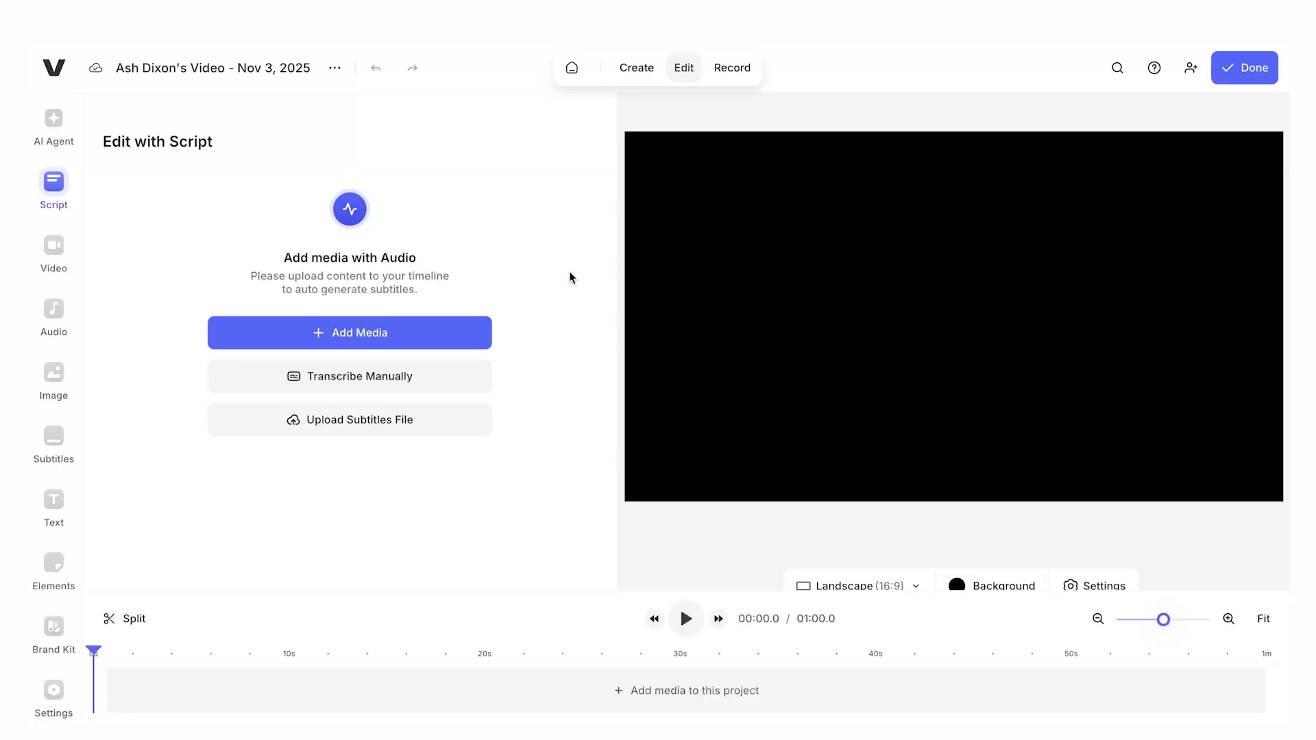
pyautogui.moveTo(155, 177)
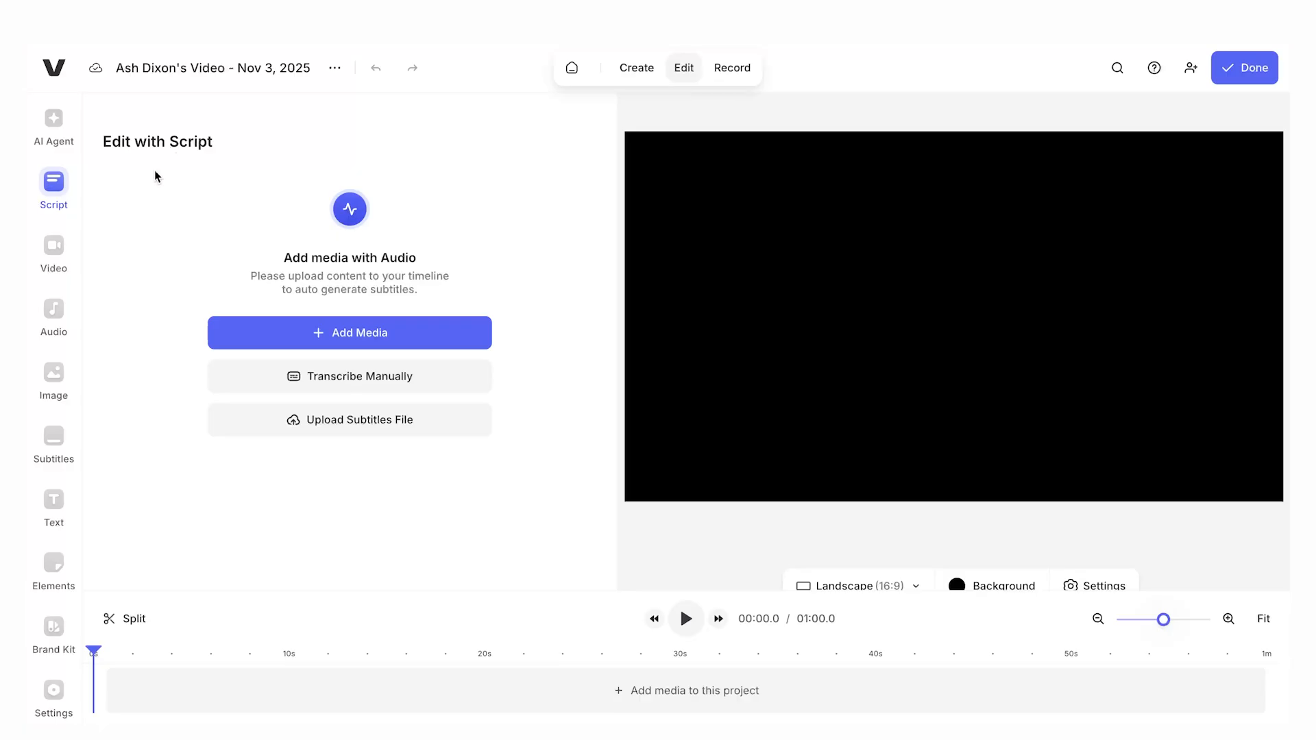
# - Describe a blonde, stubbled presenter in a dark green grandad sweater on an outdoor bench and generate him
pyautogui.click(53, 253)
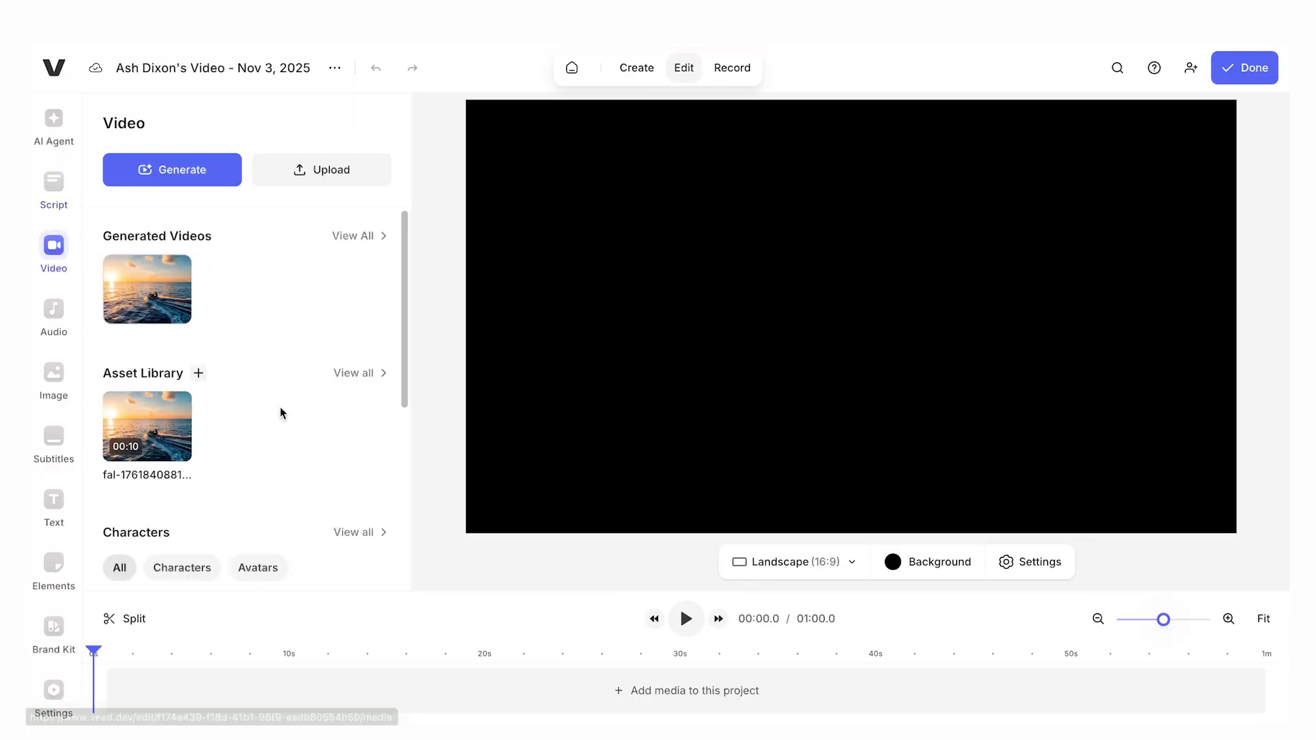
pyautogui.scroll(-3)
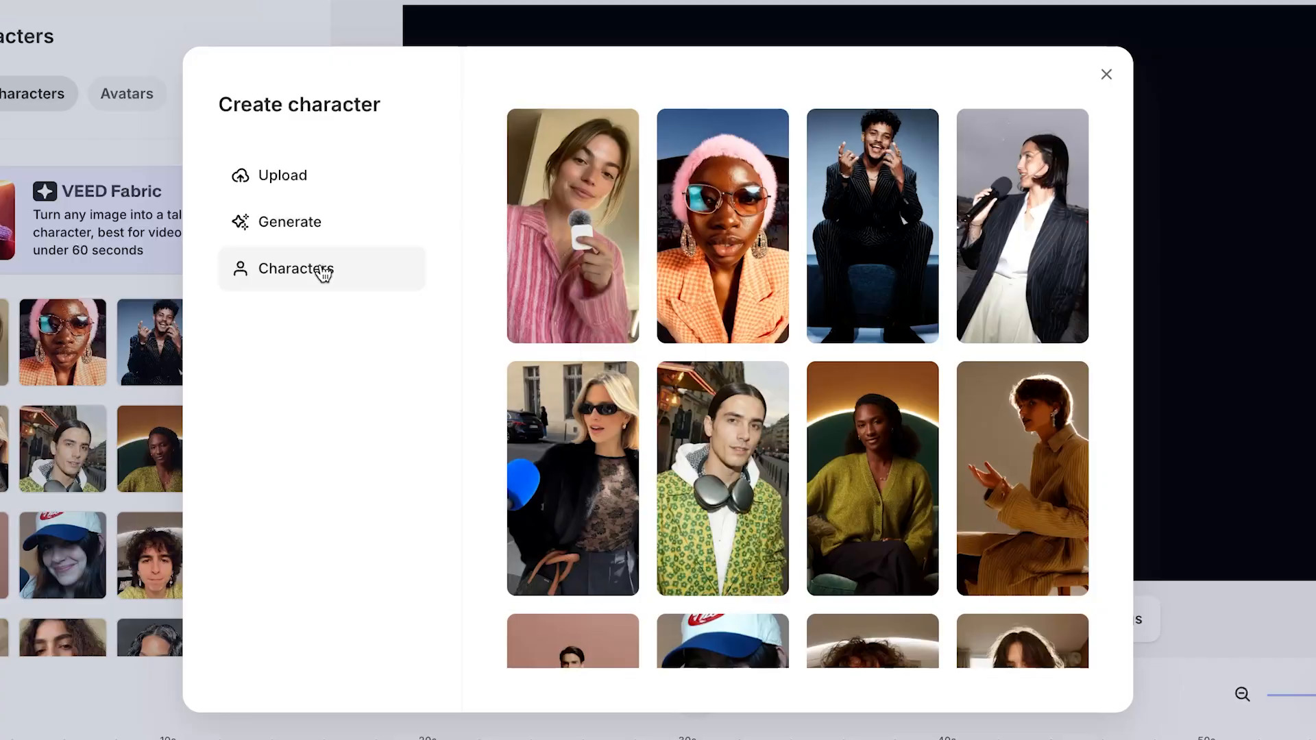
pyautogui.click(289, 222)
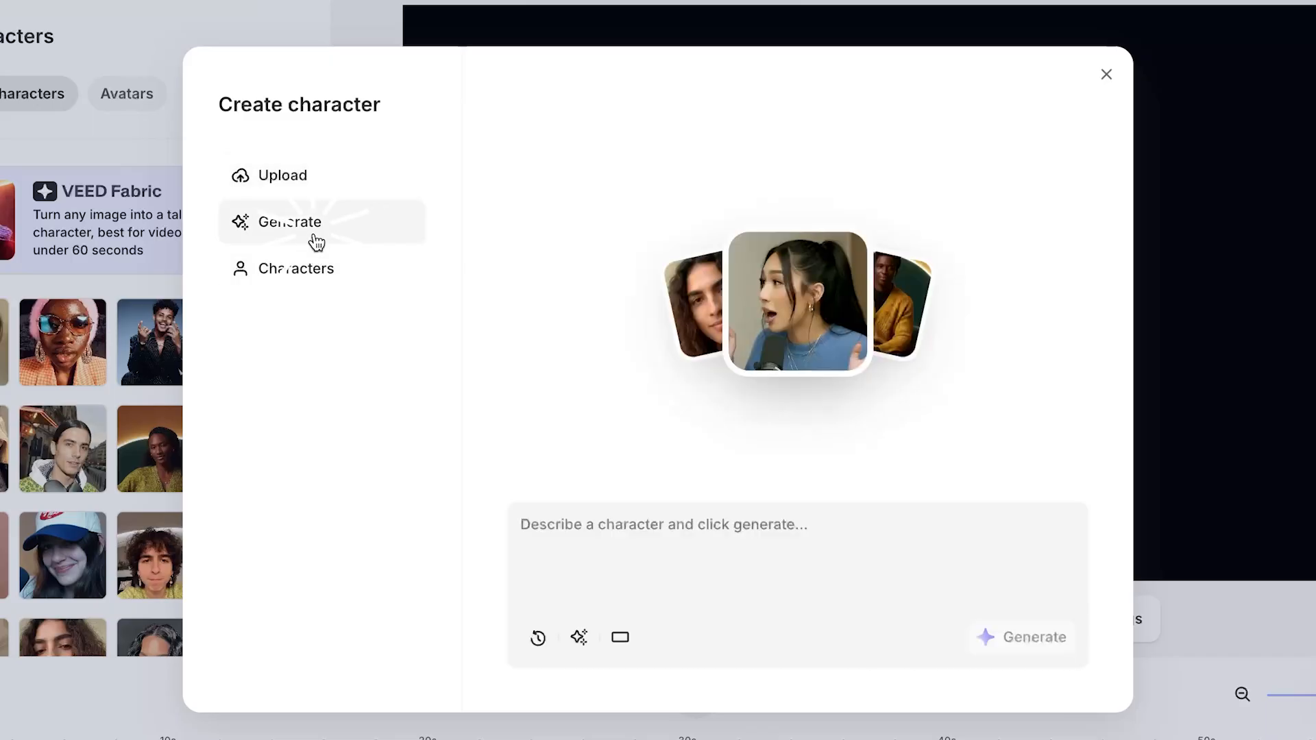
pyautogui.click(620, 638)
pyautogui.write('A content creator in his 20s. He has a modern mullet hairstyle with')
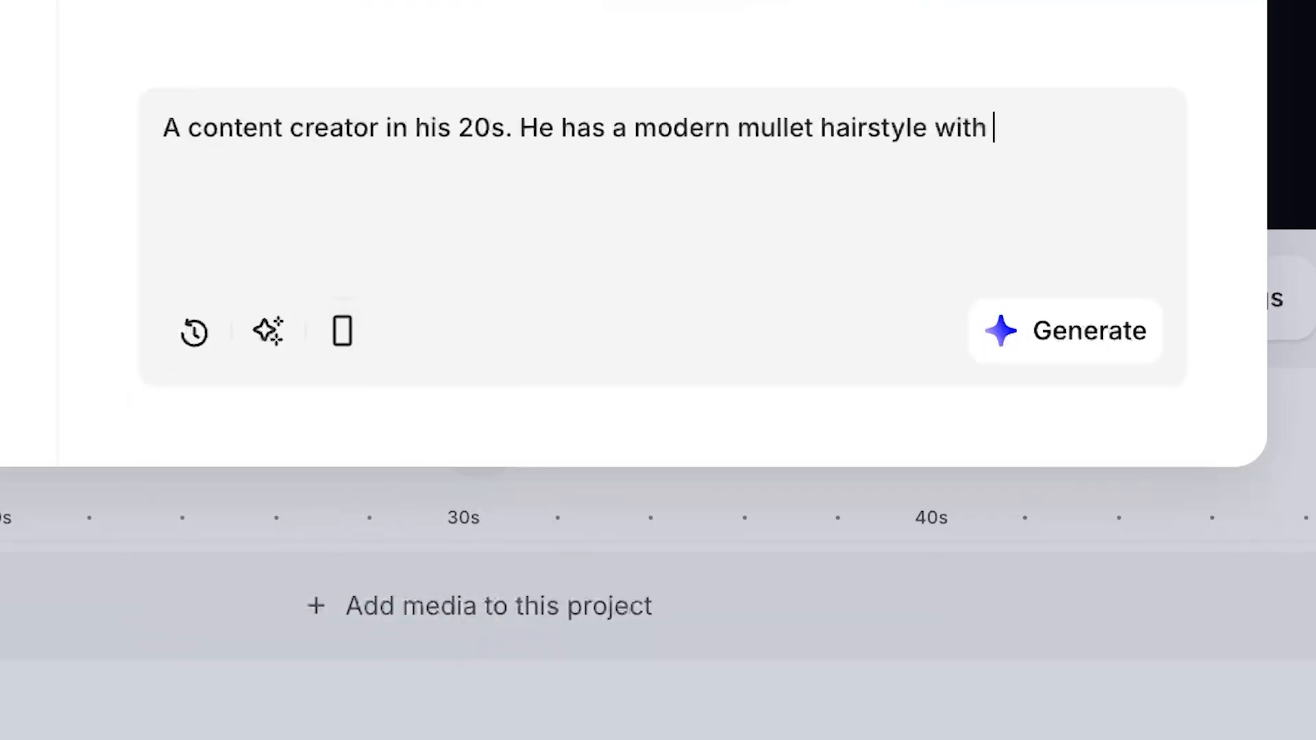
pyautogui.write('blonde hair. He has light stubble on his face. He wears a')
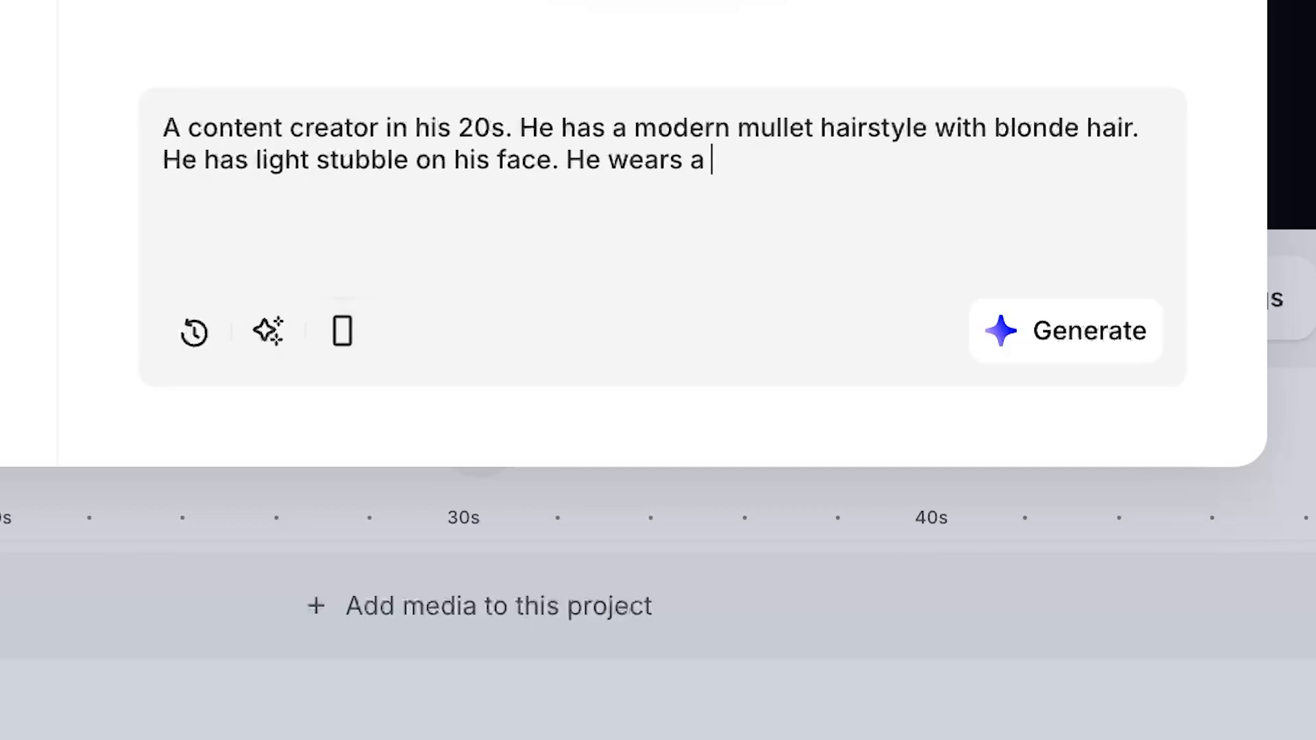
pyautogui.write('dark green oversized grandad sweater and baggy streetwear')
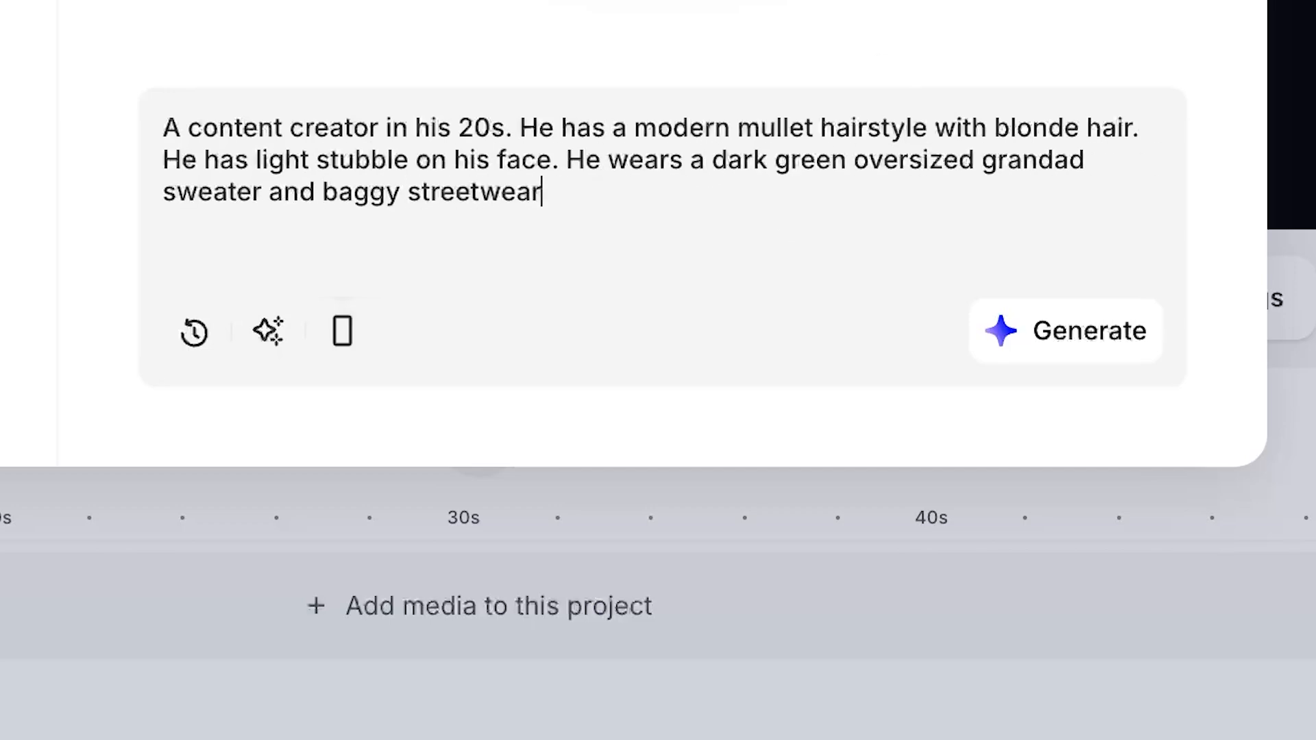
pyautogui.write('style trousers. He sits on a wooden bench outside, ready to present tos')
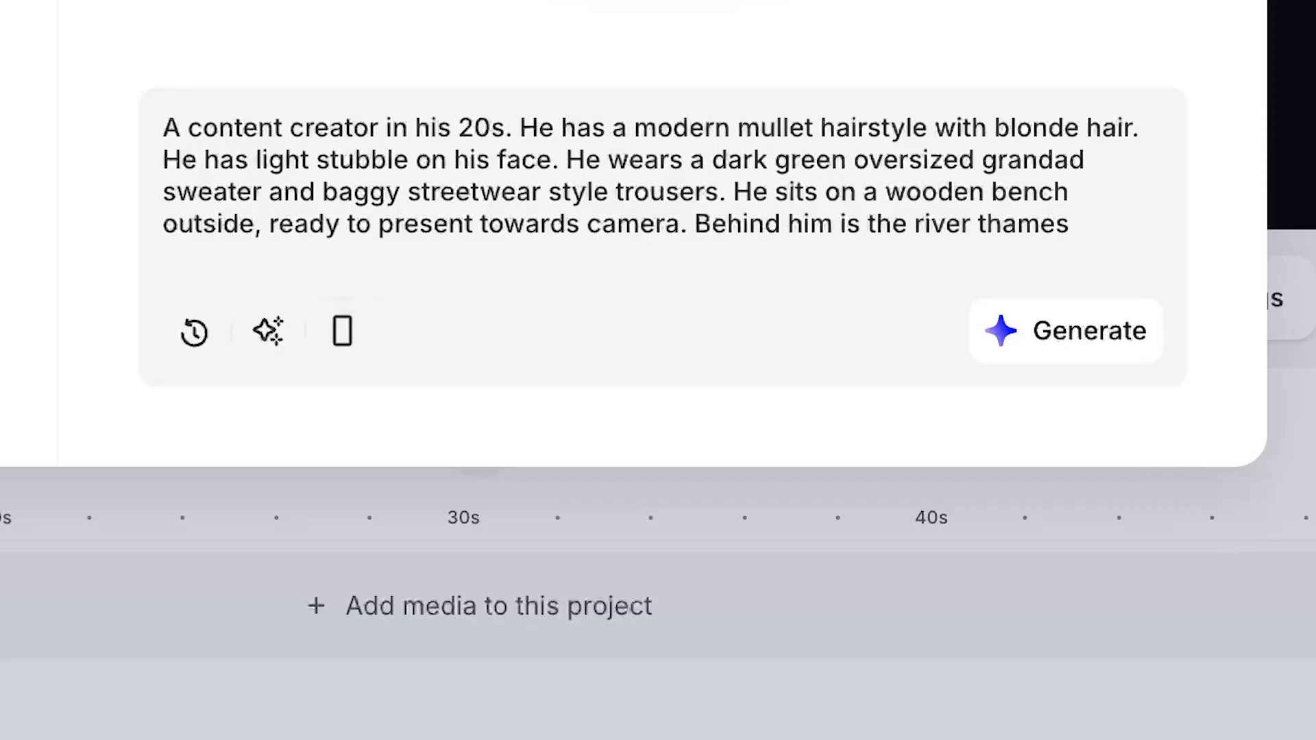
pyautogui.click(1064, 331)
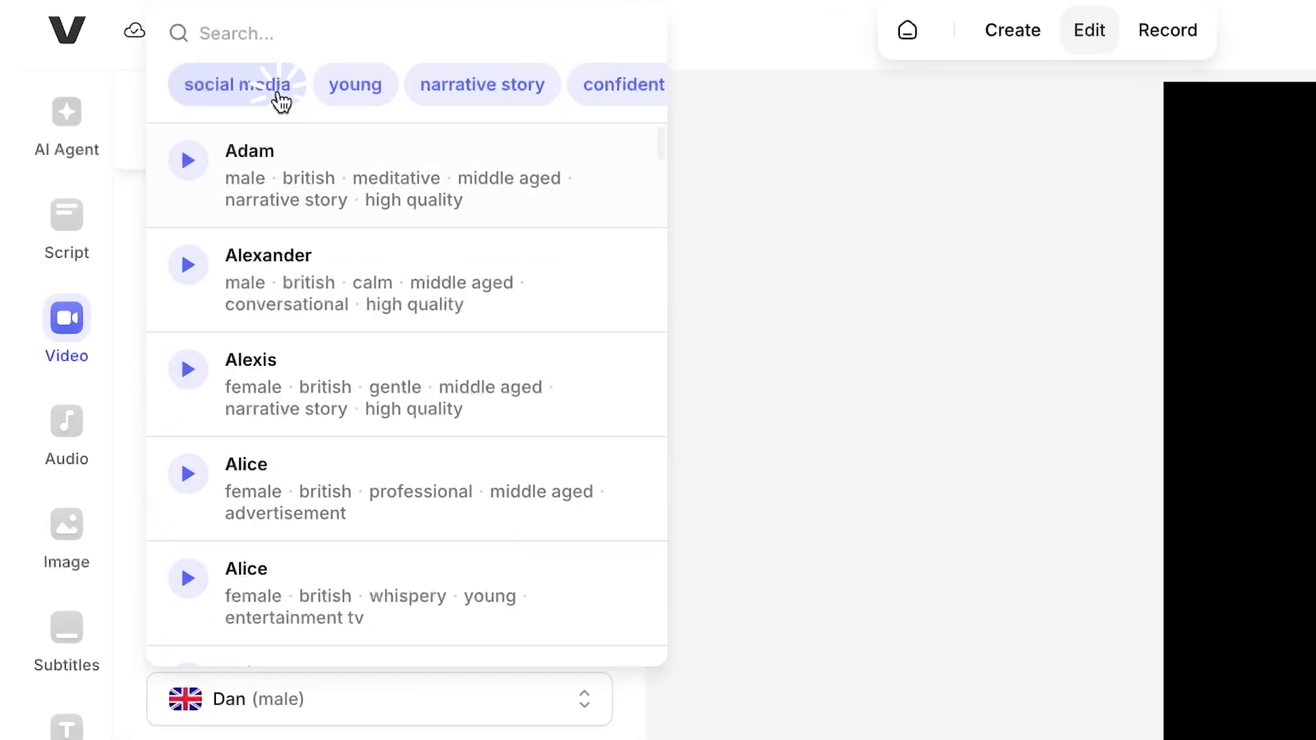
# - Choose the James (male) voice, generate the talking presenter clip and add it to the project
pyautogui.scroll(-3)
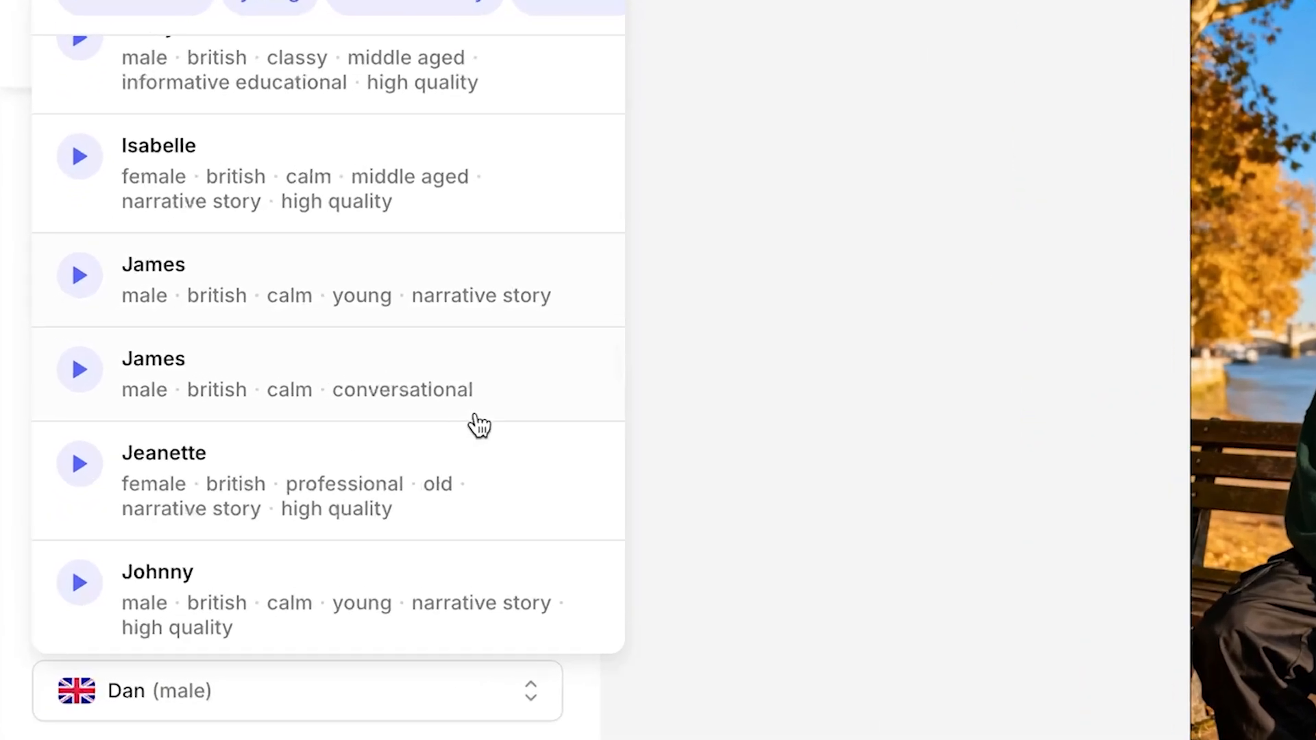
pyautogui.click(154, 358)
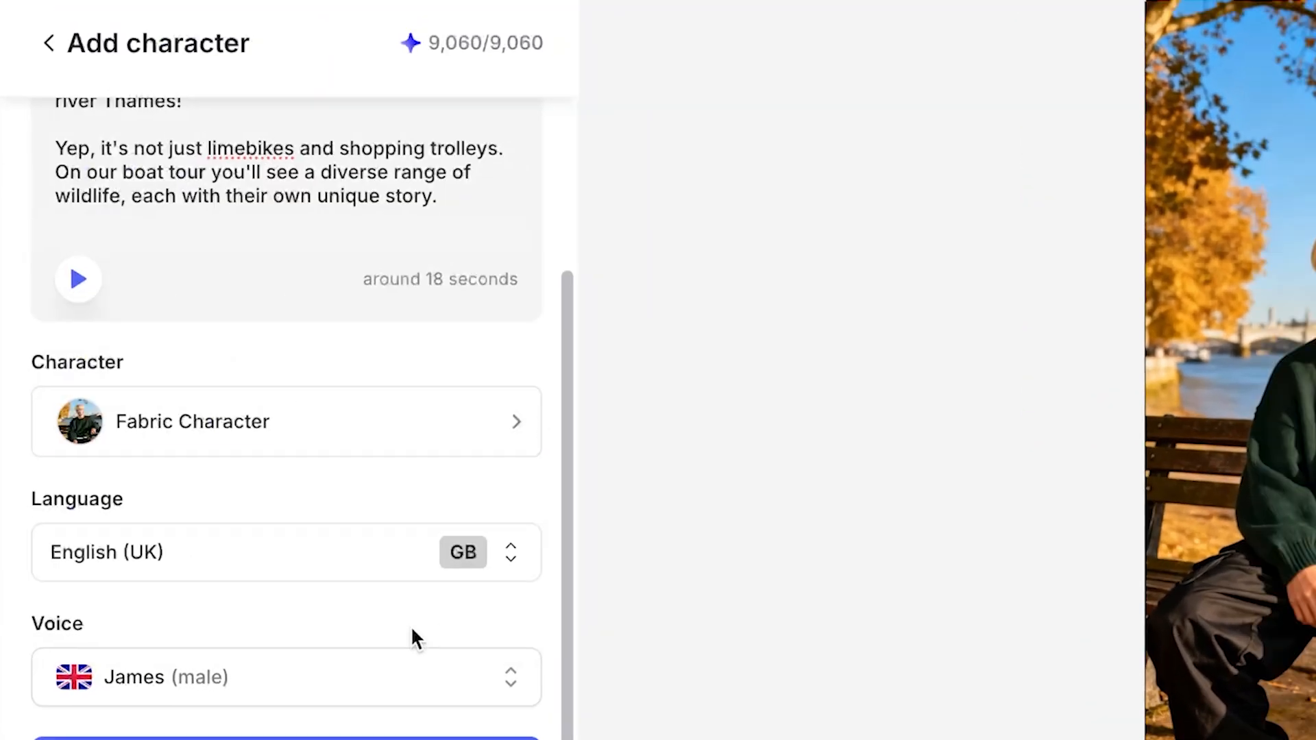
pyautogui.scroll(-3)
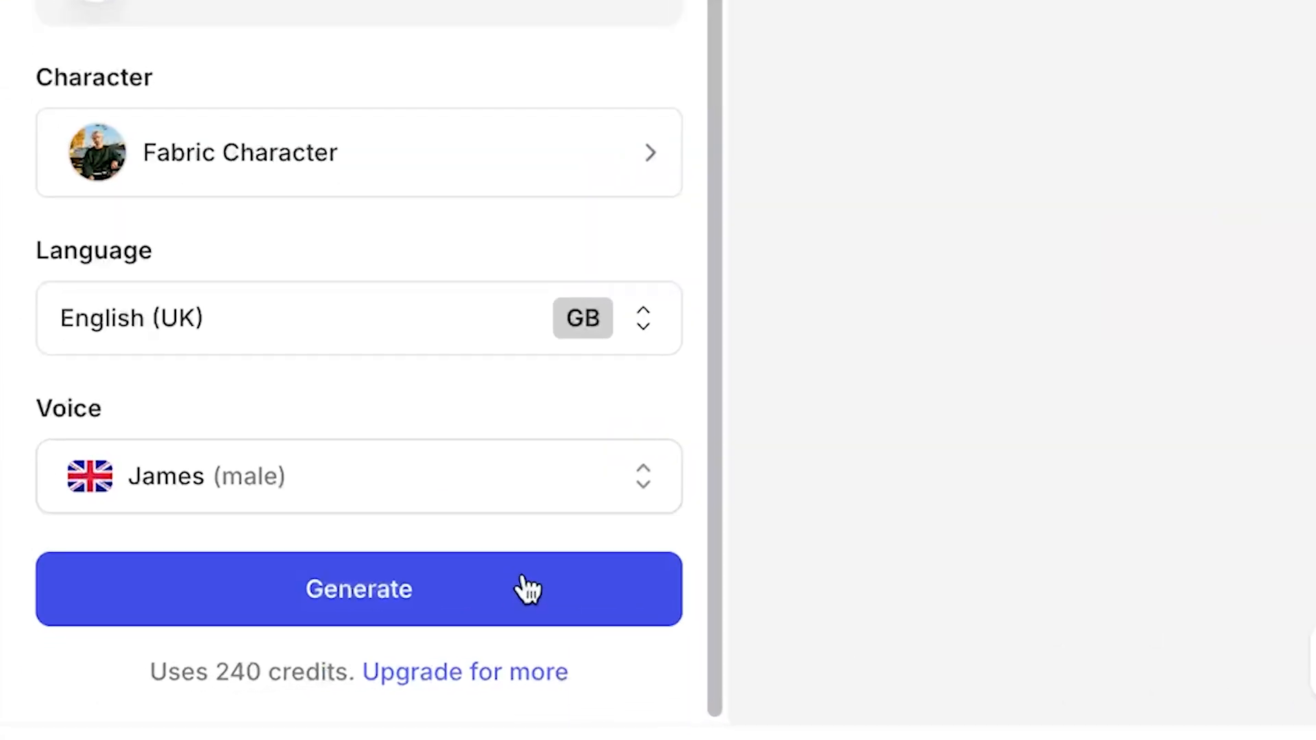
pyautogui.click(357, 588)
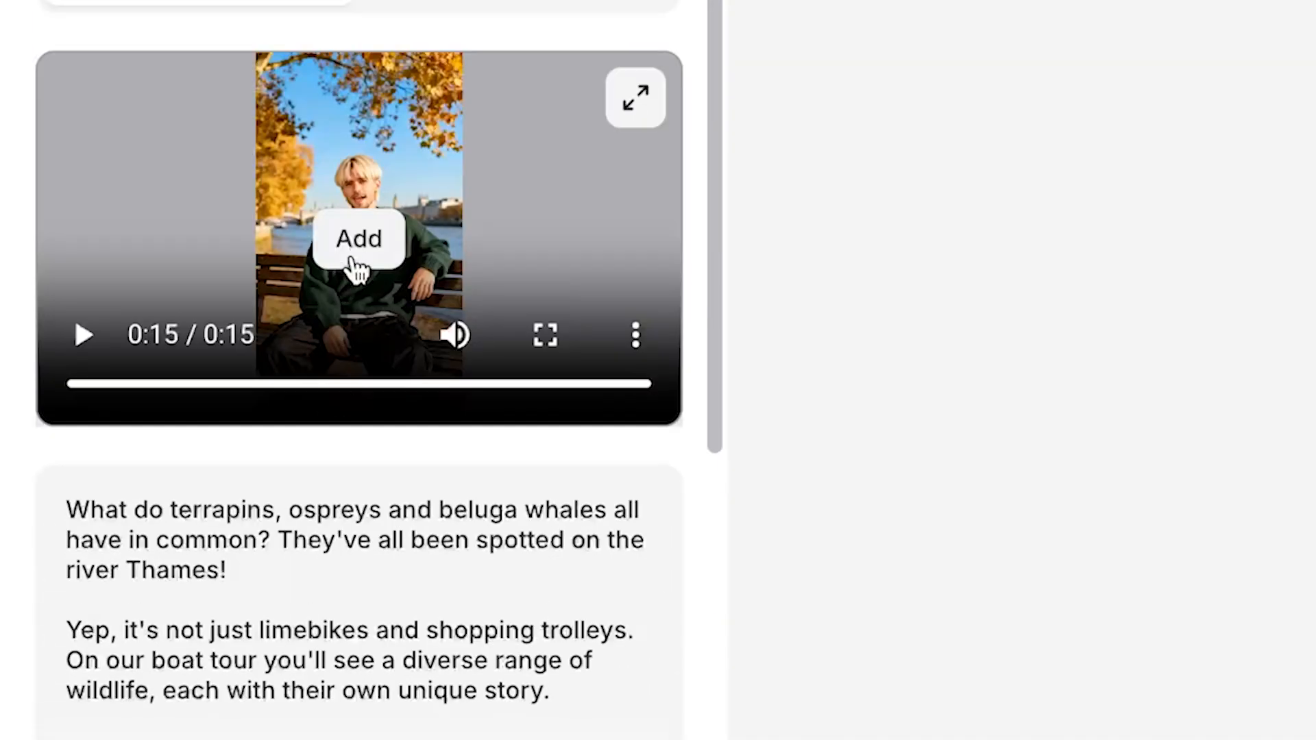
pyautogui.click(357, 239)
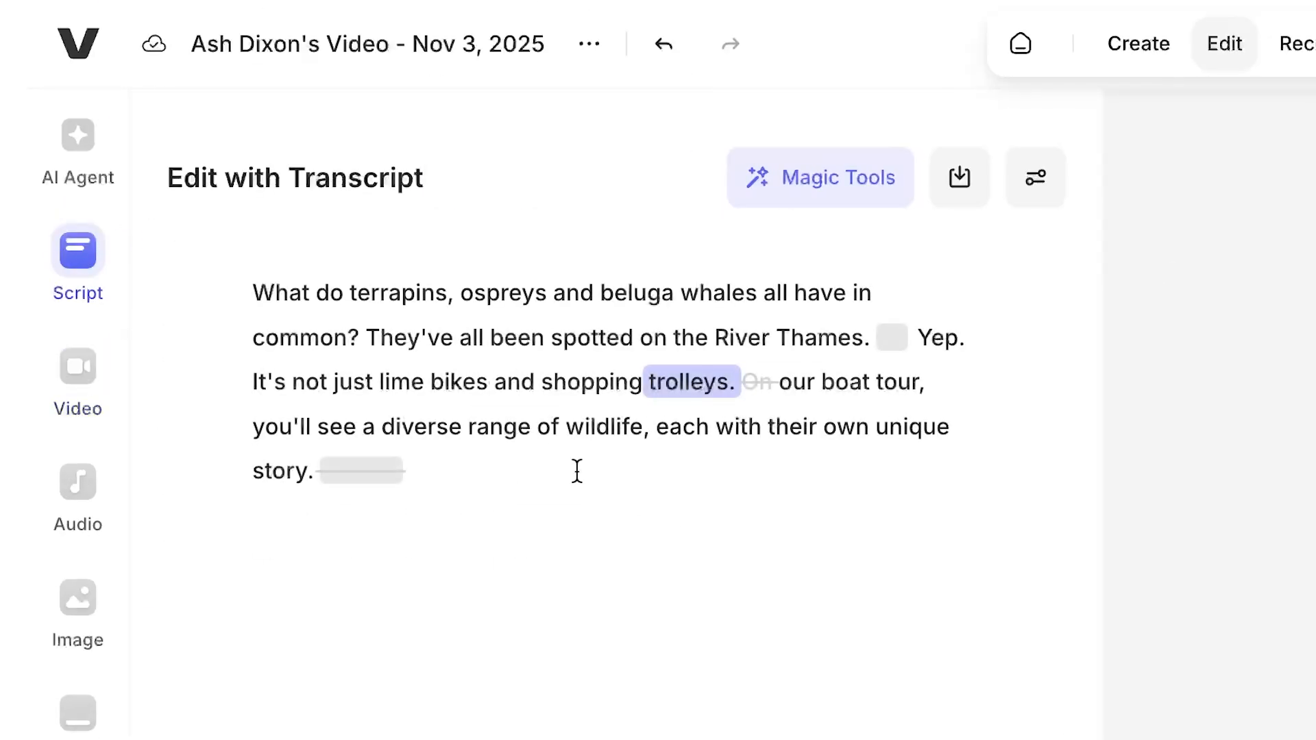
# - Show the generated sunset speedboat clip among the video assets
pyautogui.click(892, 337)
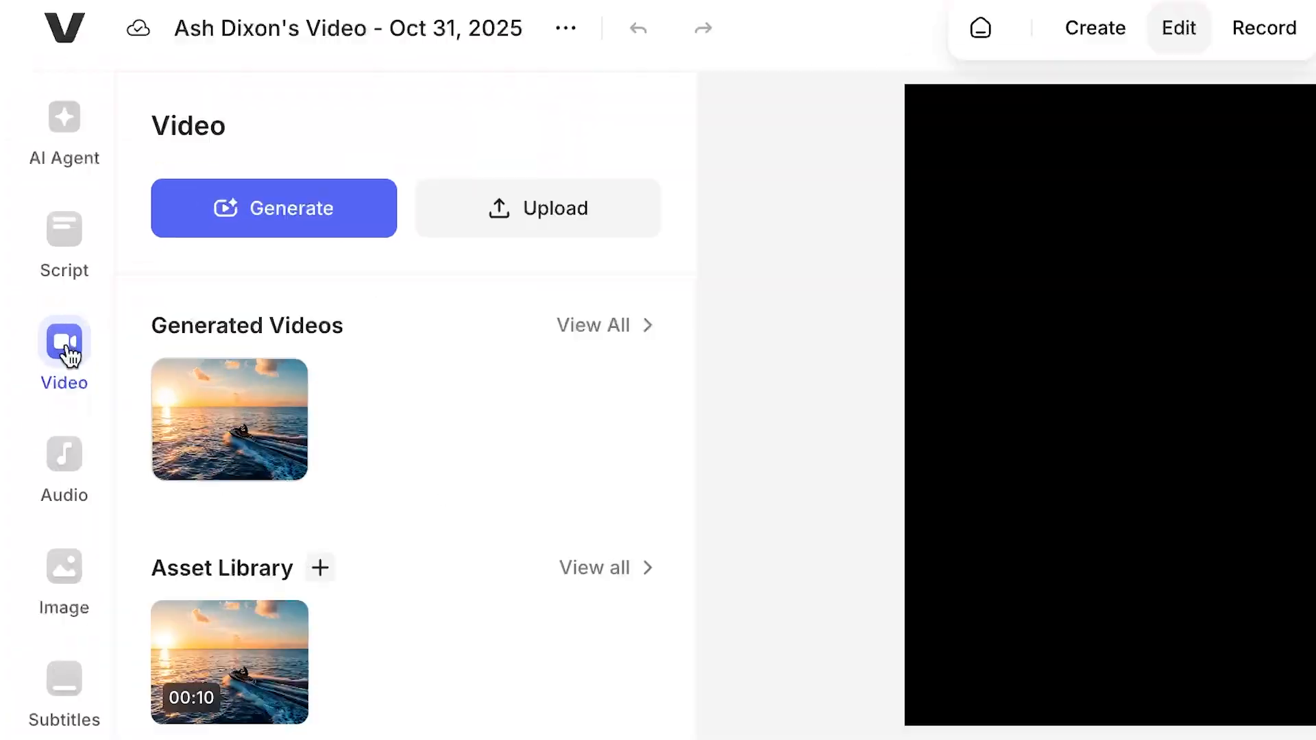
# - Submit the terrapin-on-shorts text-to-video prompt with OpenAI Sora 2 at 9:16
pyautogui.click(274, 209)
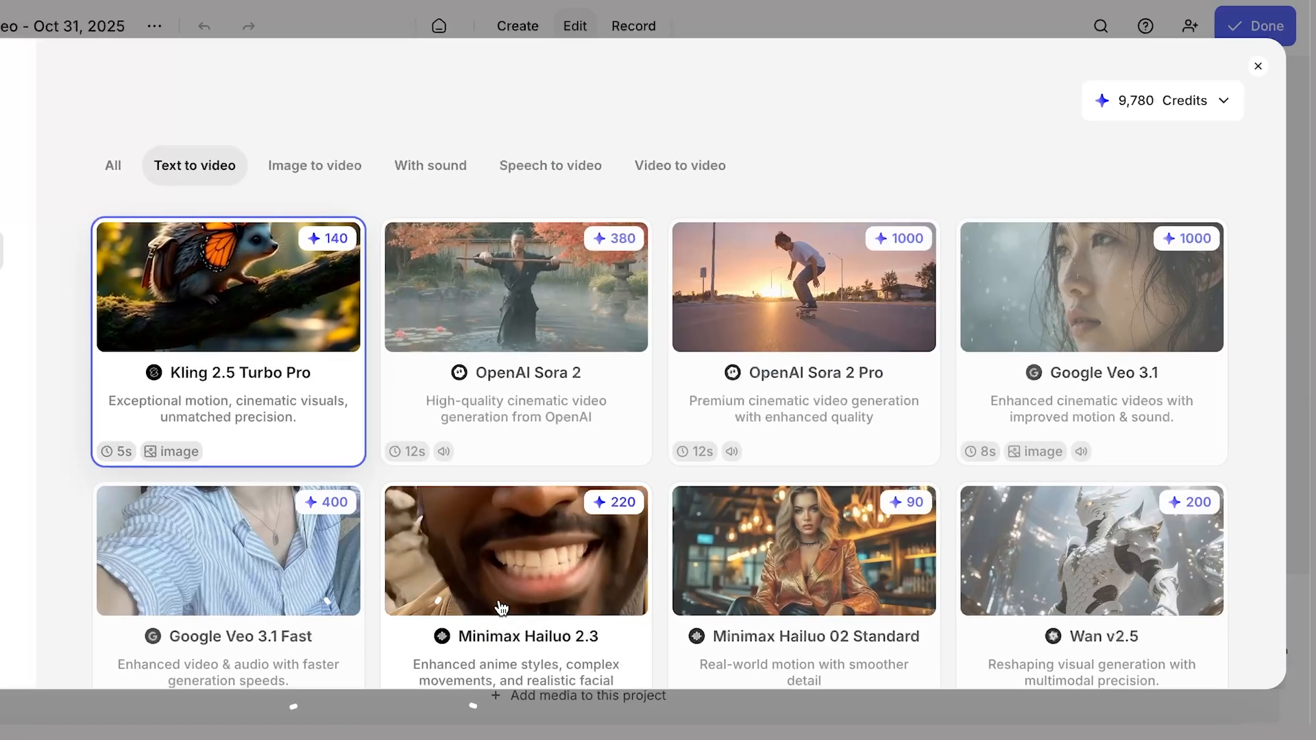
pyautogui.scroll(-3)
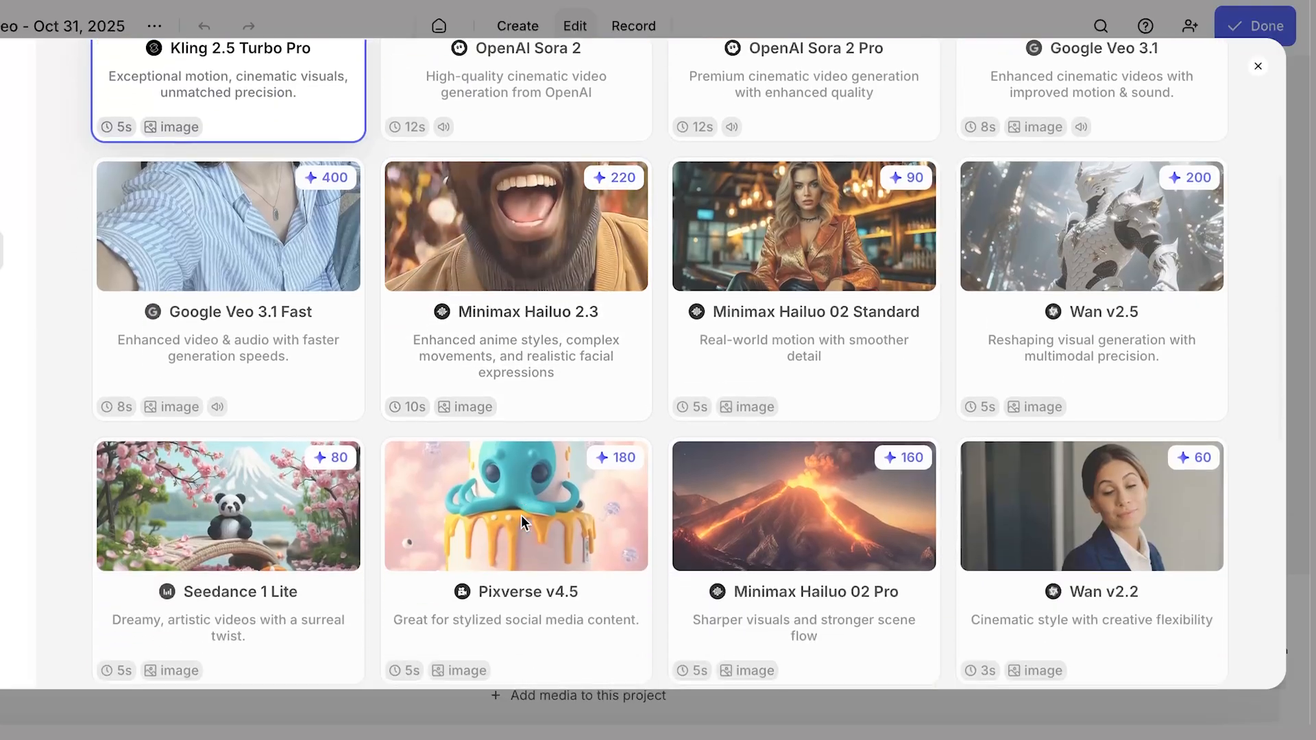
pyautogui.scroll(-3)
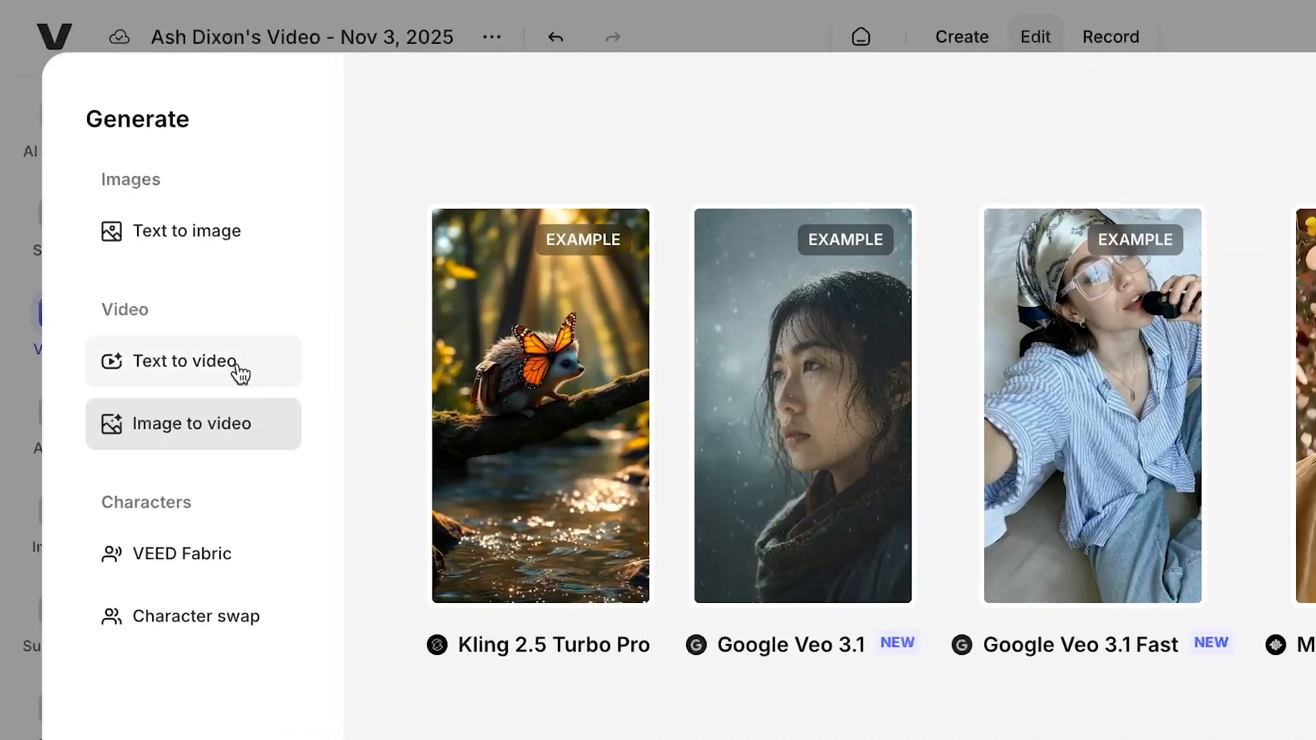
pyautogui.click(185, 360)
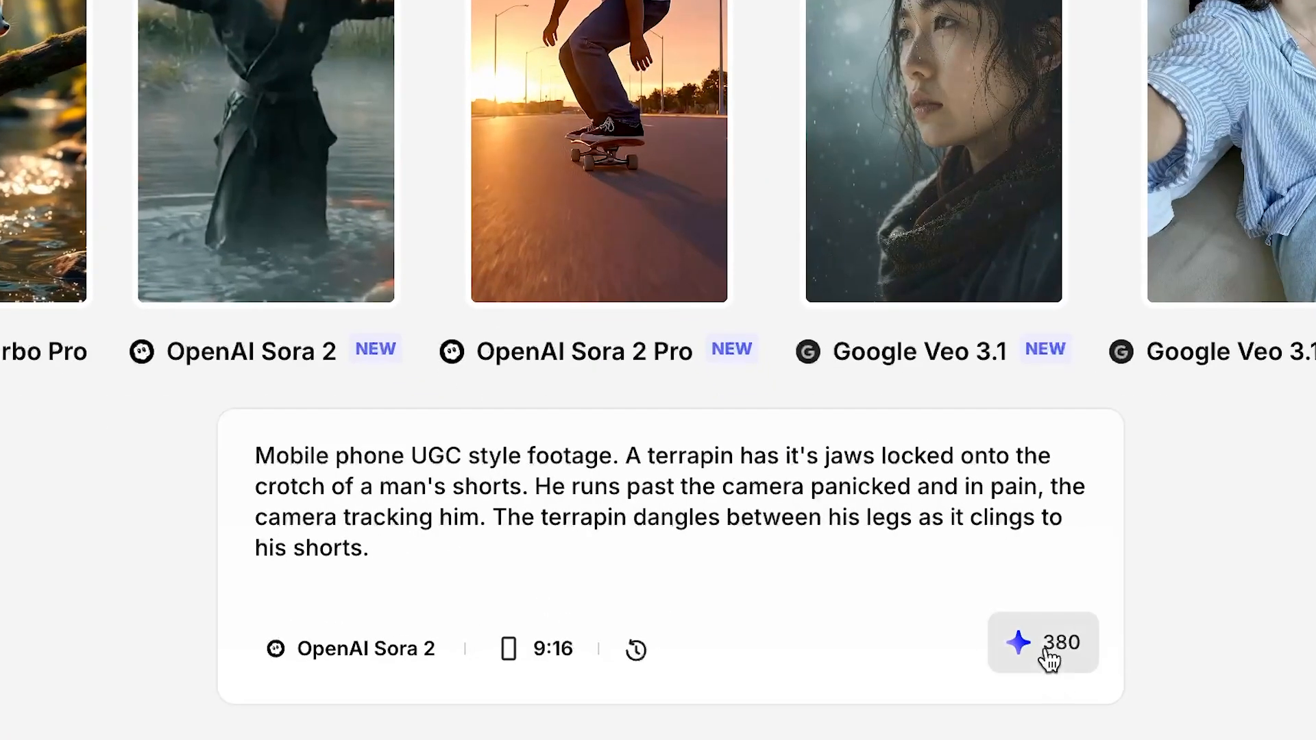
pyautogui.click(1042, 642)
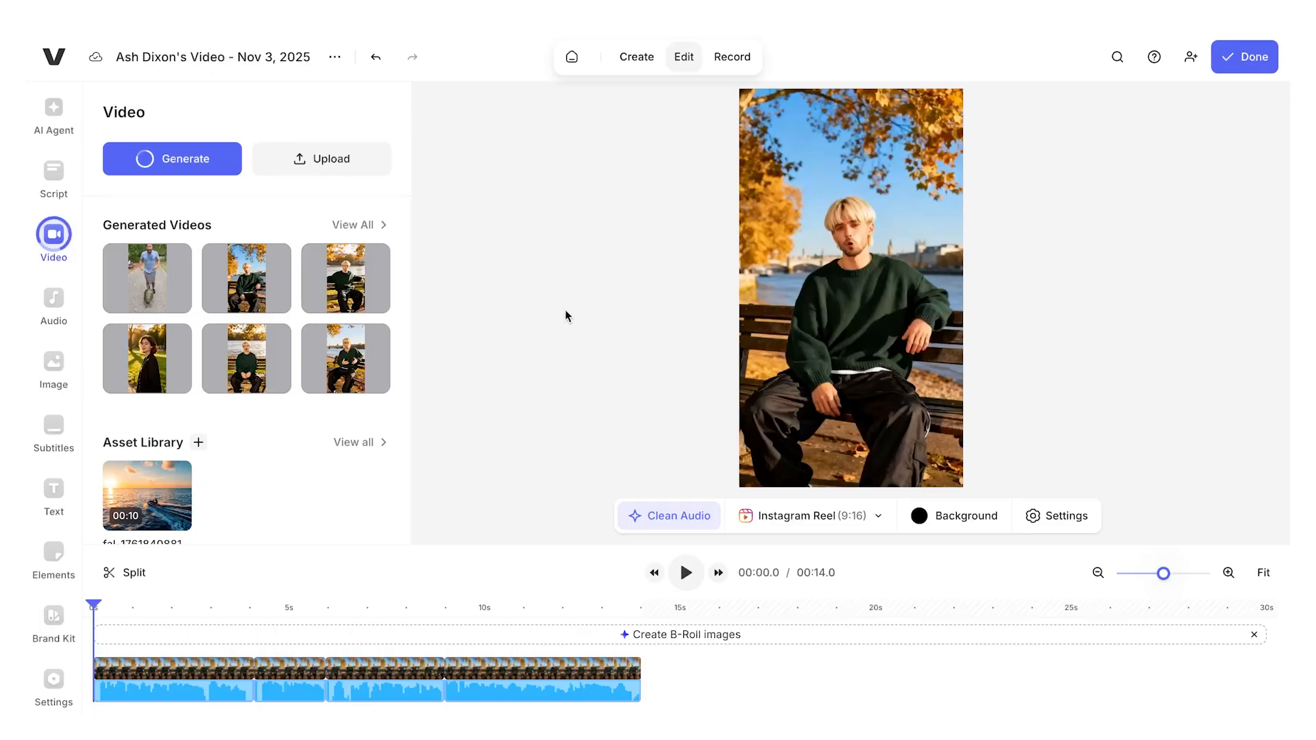
# - Search the stock videos for 'osprey' footage
pyautogui.scroll(-3)
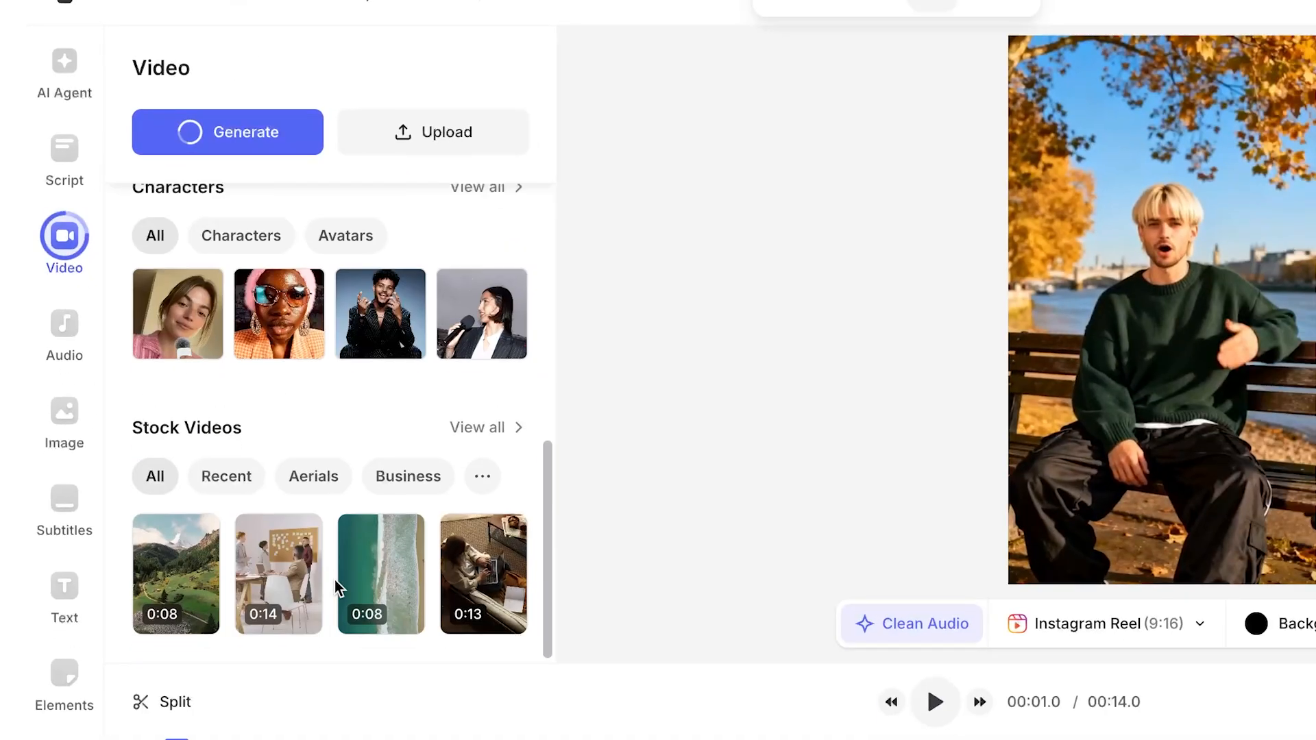
pyautogui.write('osprey')
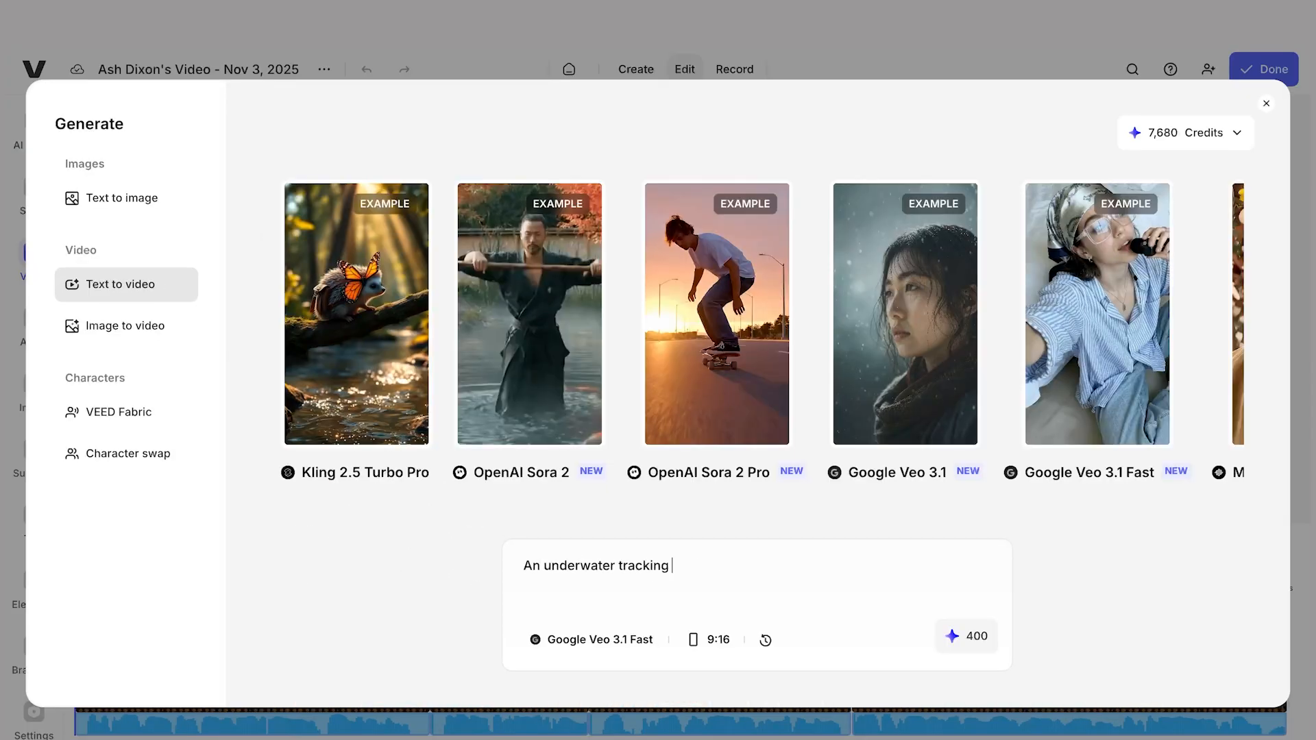
# - Generate the beluga whale underwater clip and close the dialog while it renders
pyautogui.click(980, 635)
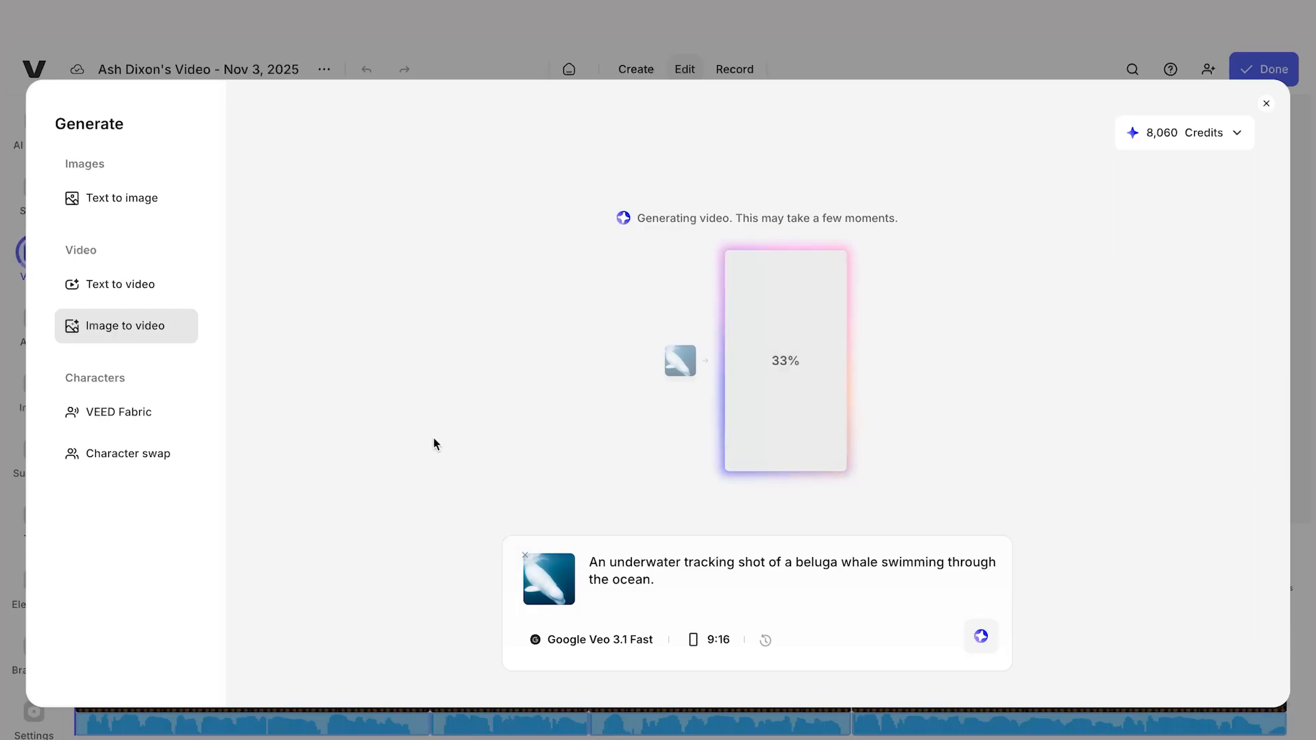
pyautogui.click(1266, 102)
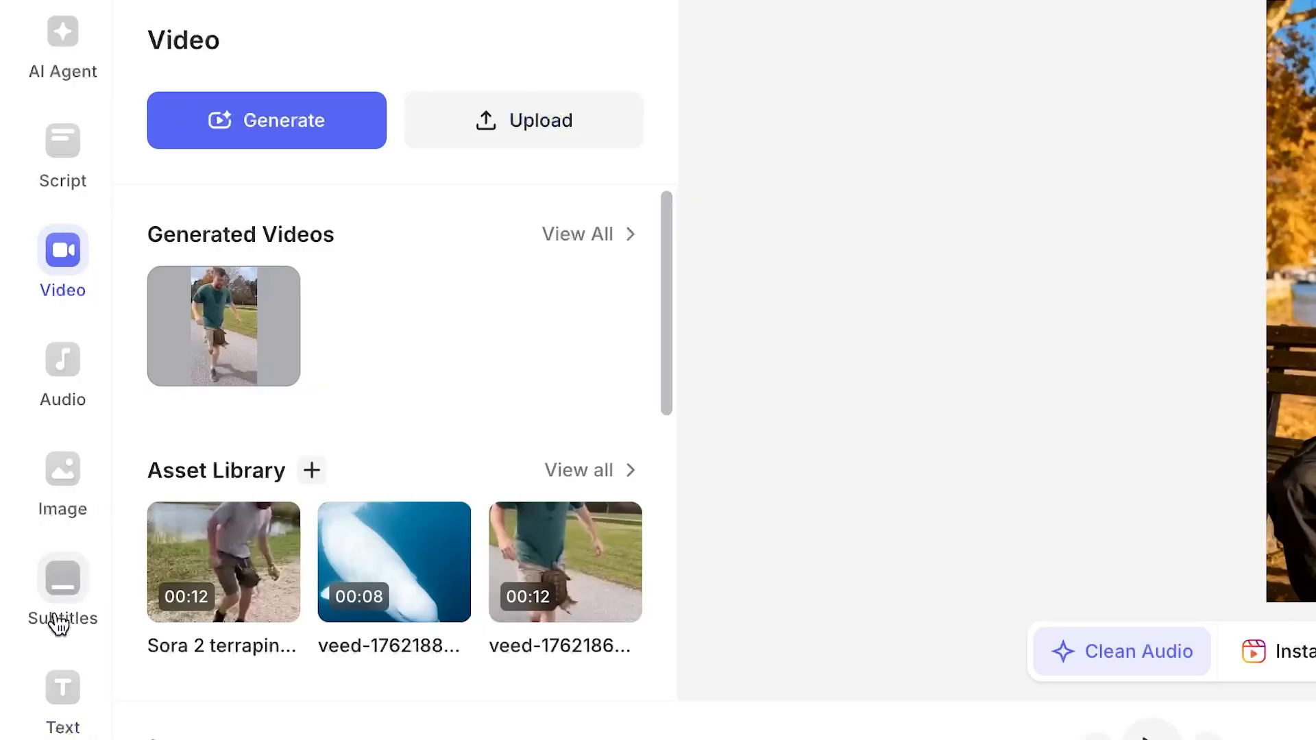
# - Apply the bold white uppercase Flex subtitle style, then bring up the stock music
pyautogui.click(61, 588)
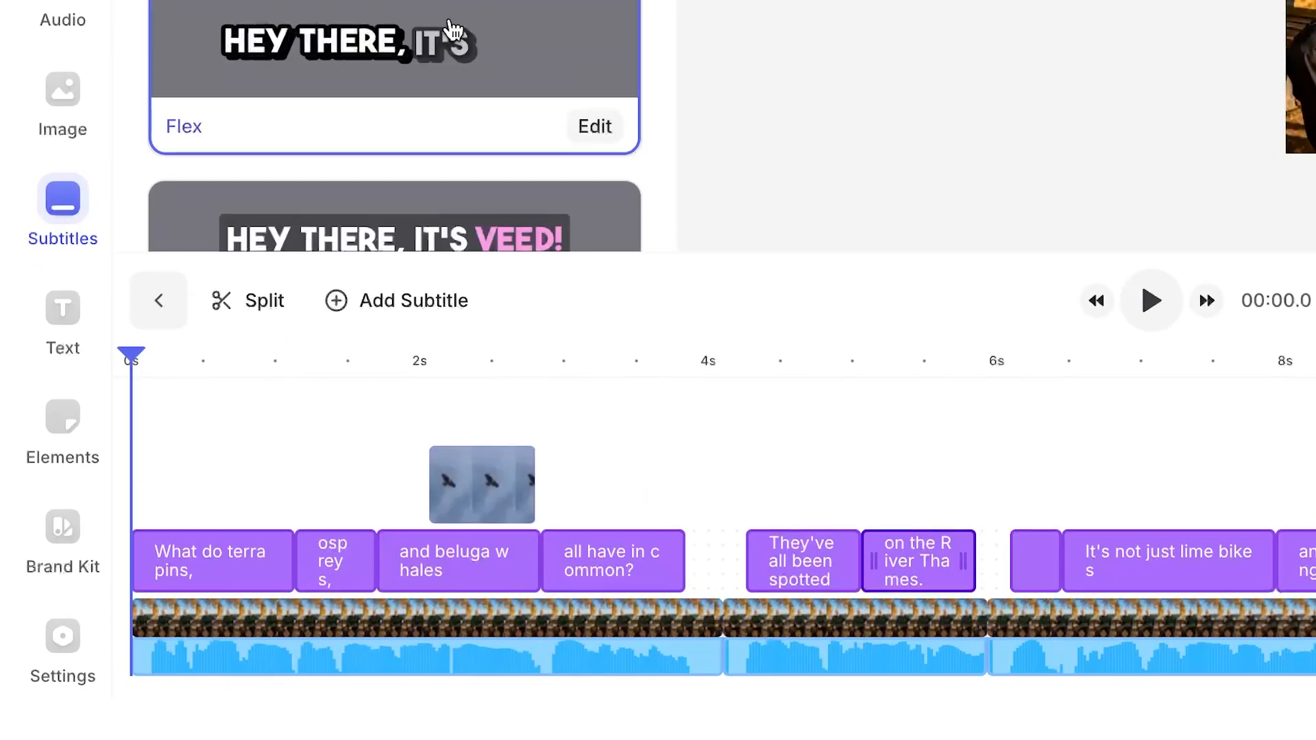
pyautogui.click(594, 126)
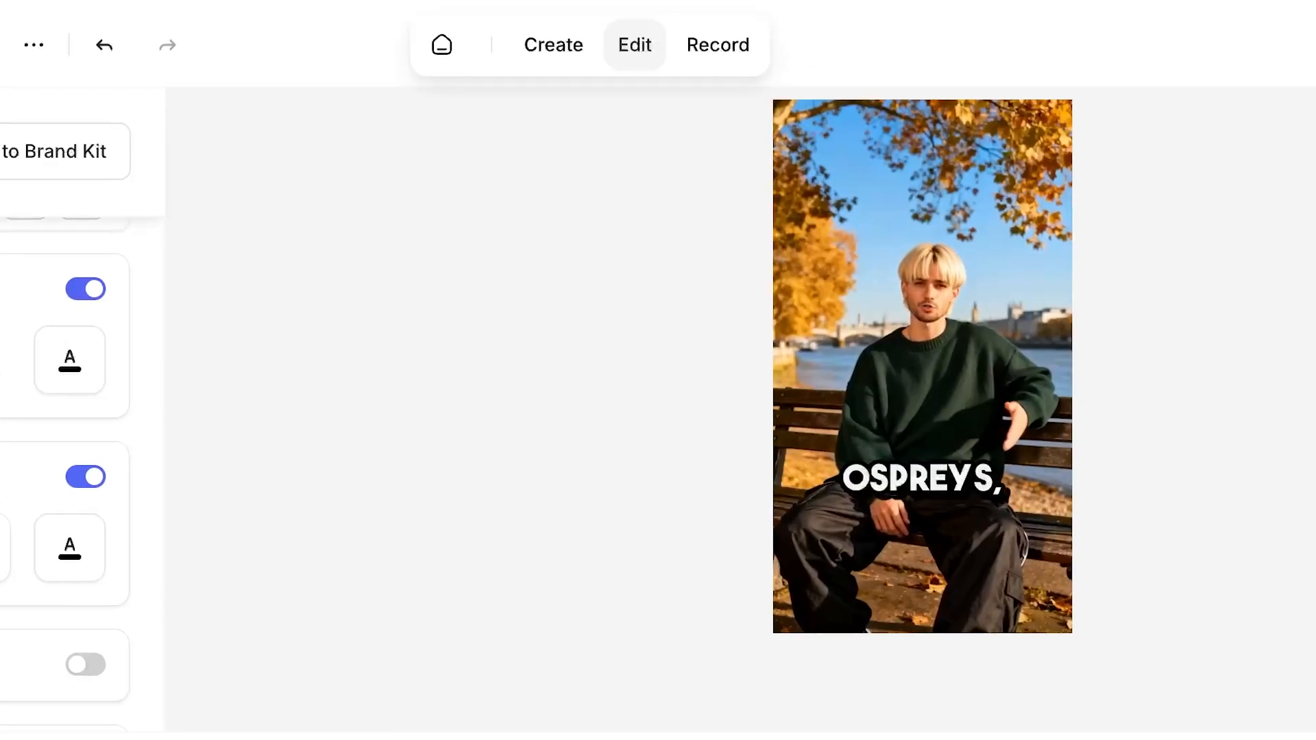
pyautogui.click(60, 329)
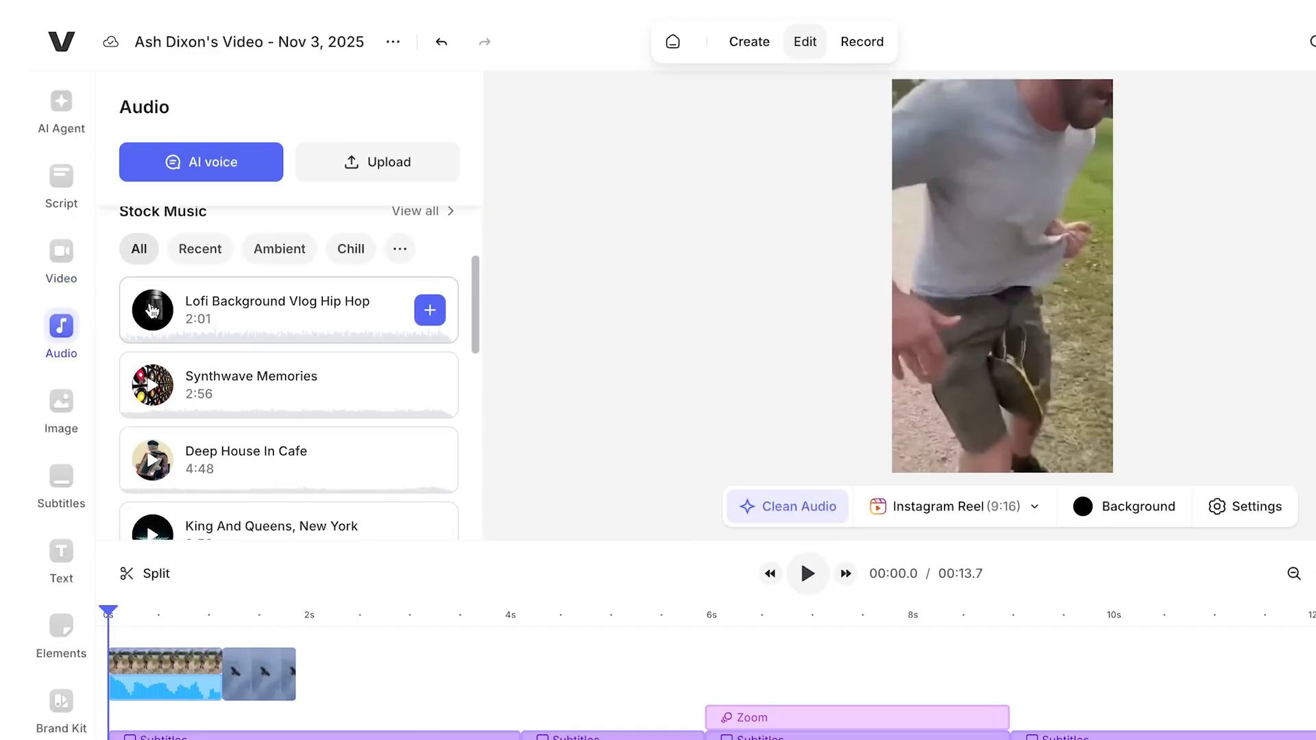
# - Add the Lofi Background Vlog Hip Hop track and place the beluga clip on the timeline
pyautogui.click(806, 573)
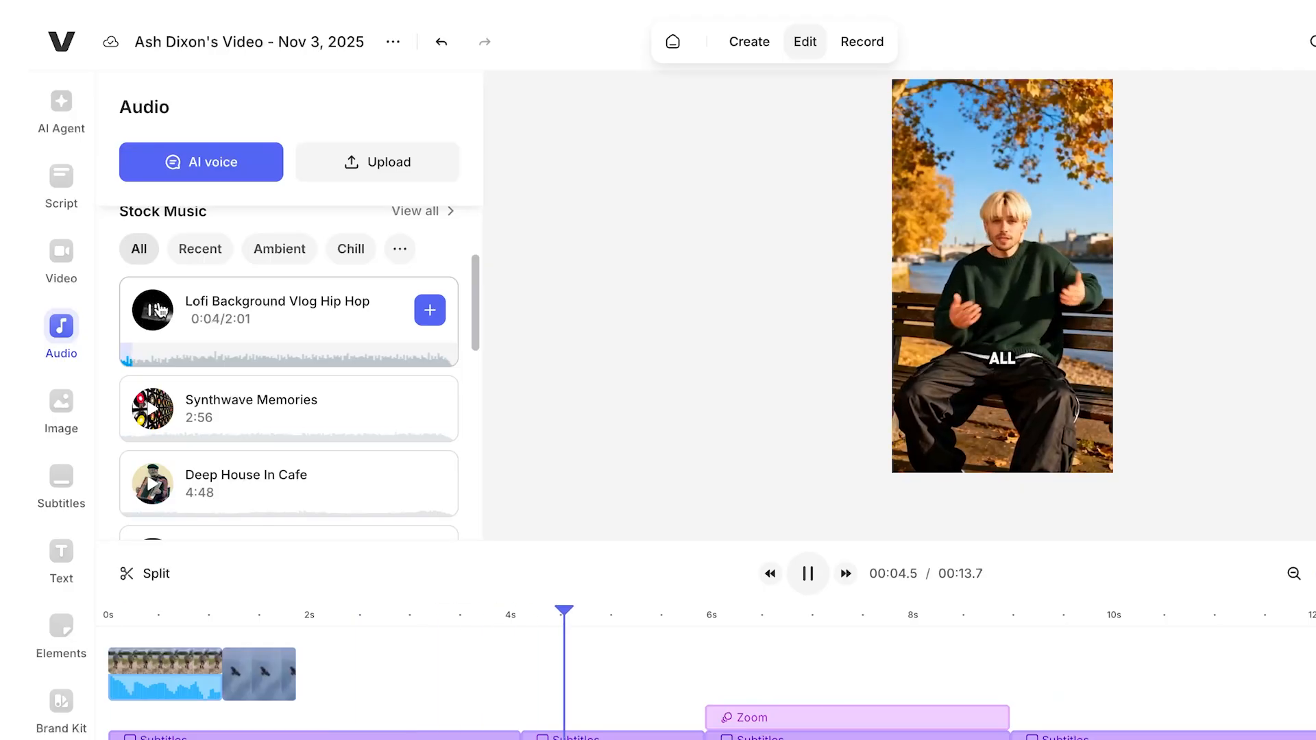
pyautogui.click(429, 310)
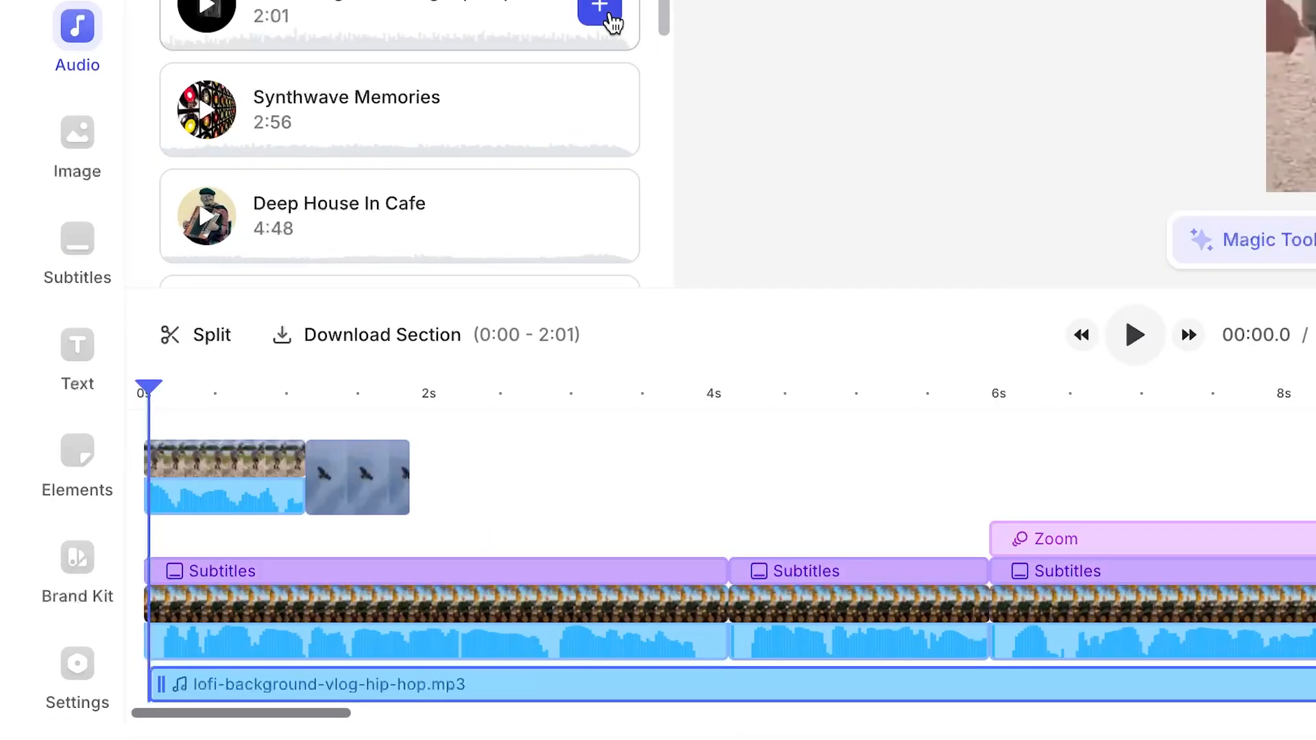
pyautogui.click(599, 10)
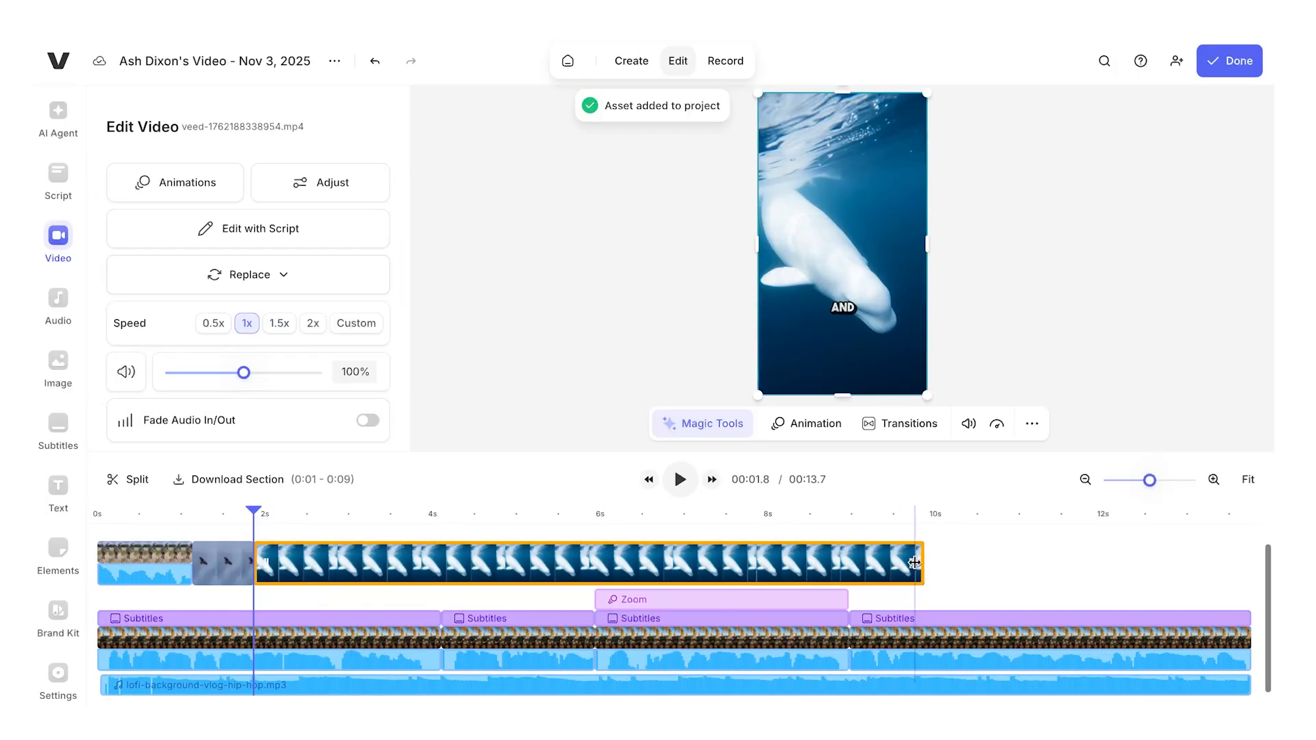